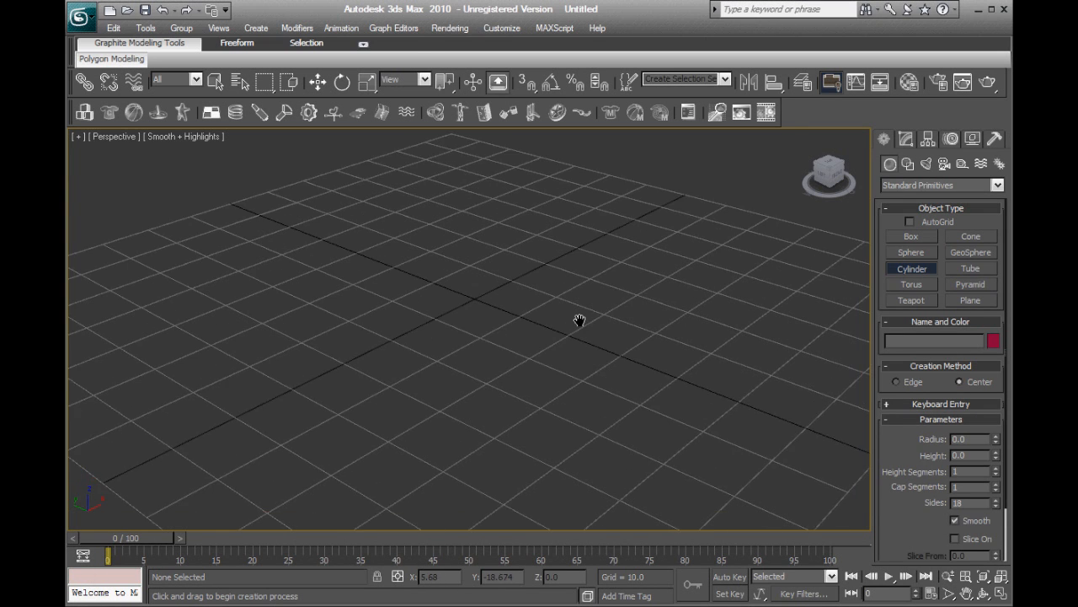
Drag out a green cylinder of radius 25.005 and height 8.911 in Perspective.
{"action": "left_click_drag", "start_coordinate": [578, 320], "coordinate": [552, 286]}
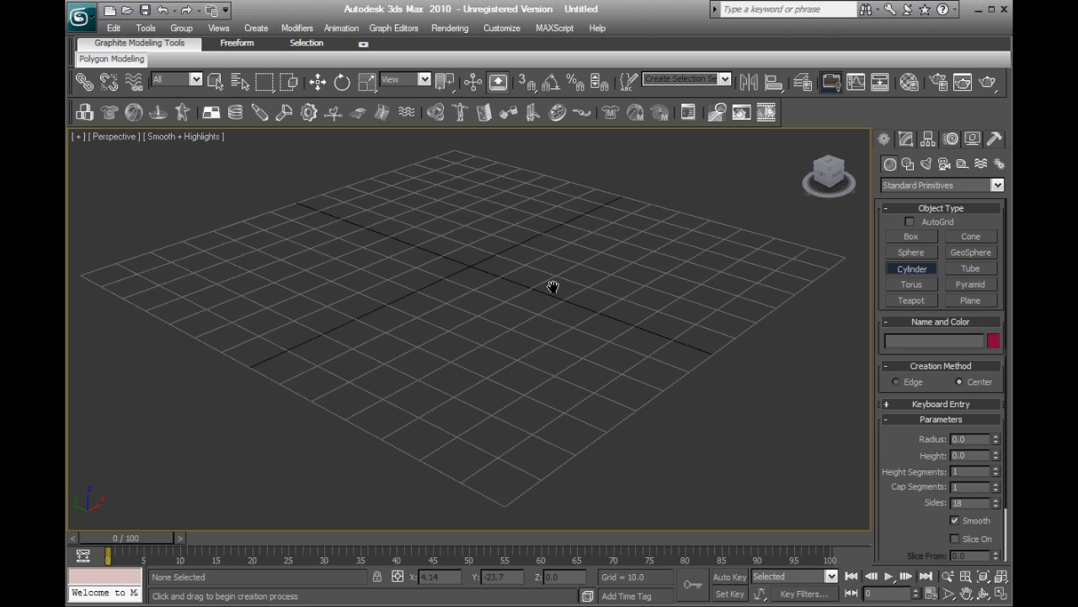
{"action": "mouse_move", "coordinate": [574, 279]}
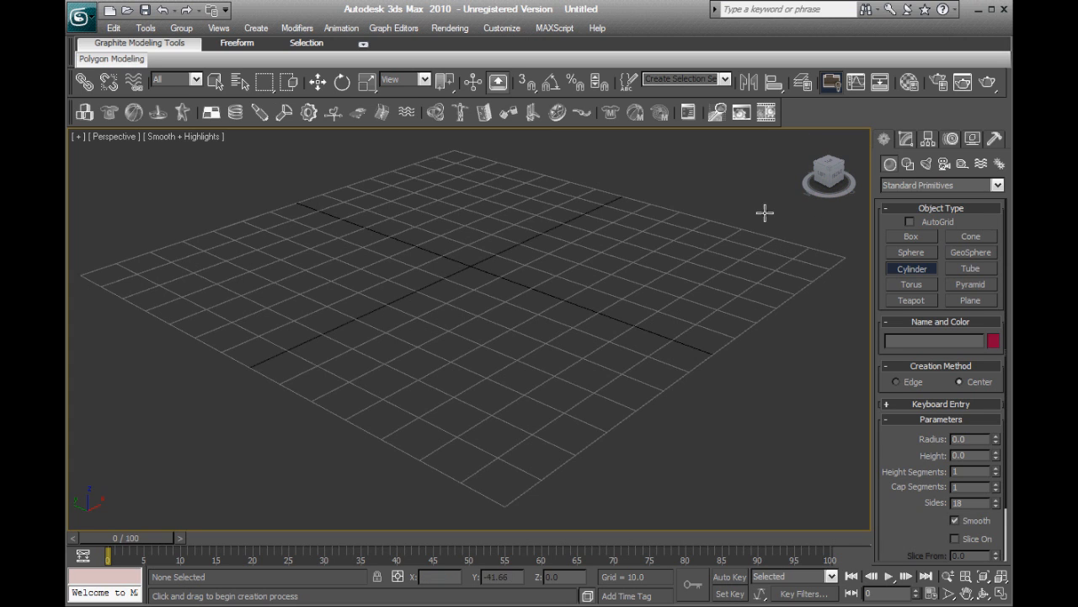
{"action": "mouse_move", "coordinate": [723, 187]}
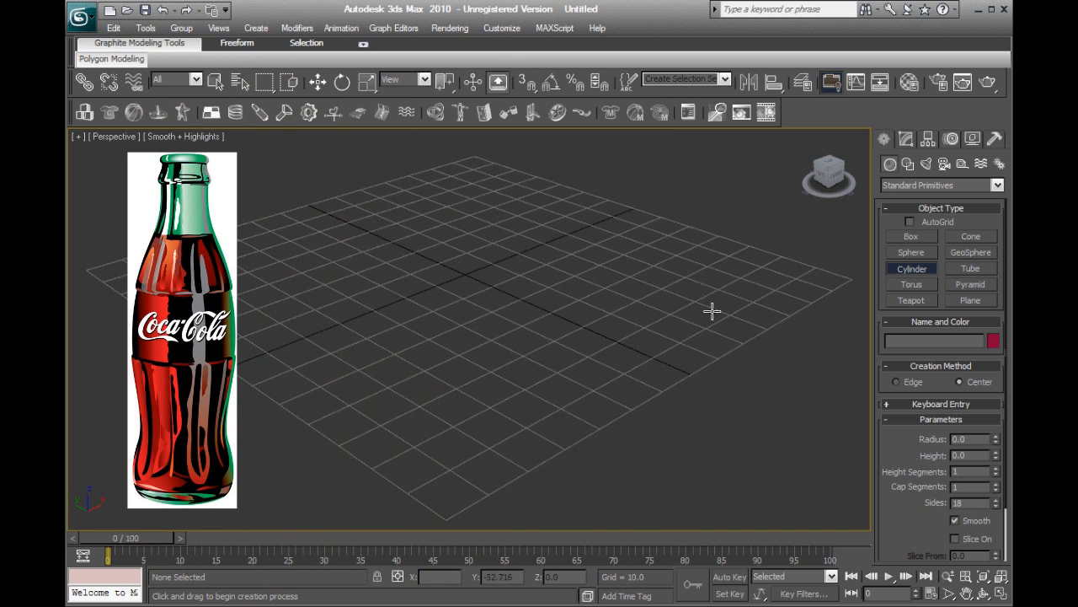
{"action": "mouse_move", "coordinate": [729, 315]}
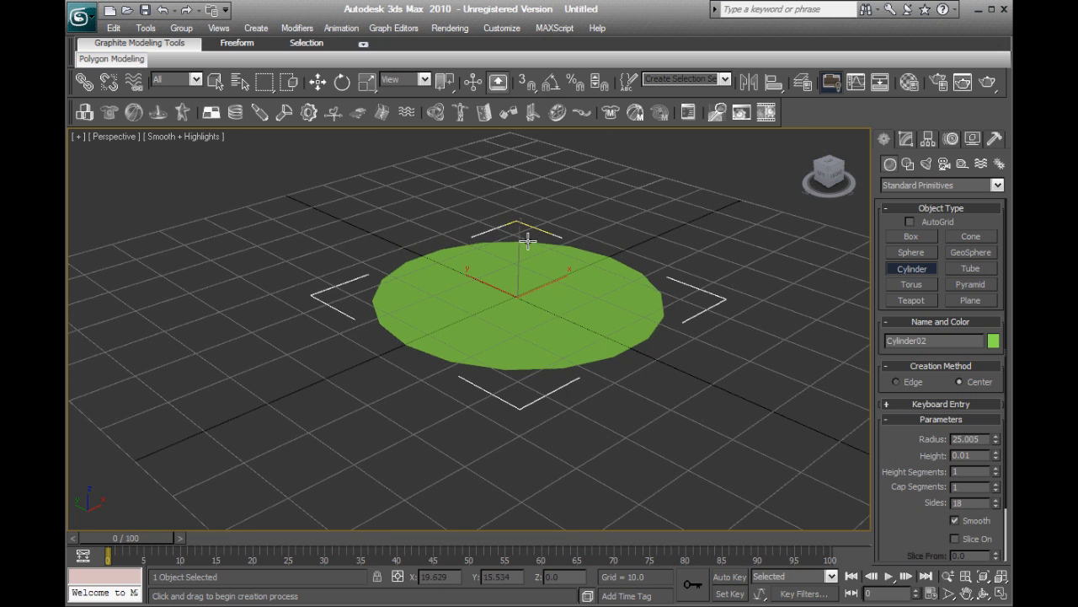
{"action": "left_click_drag", "start_coordinate": [526, 240], "coordinate": [649, 225]}
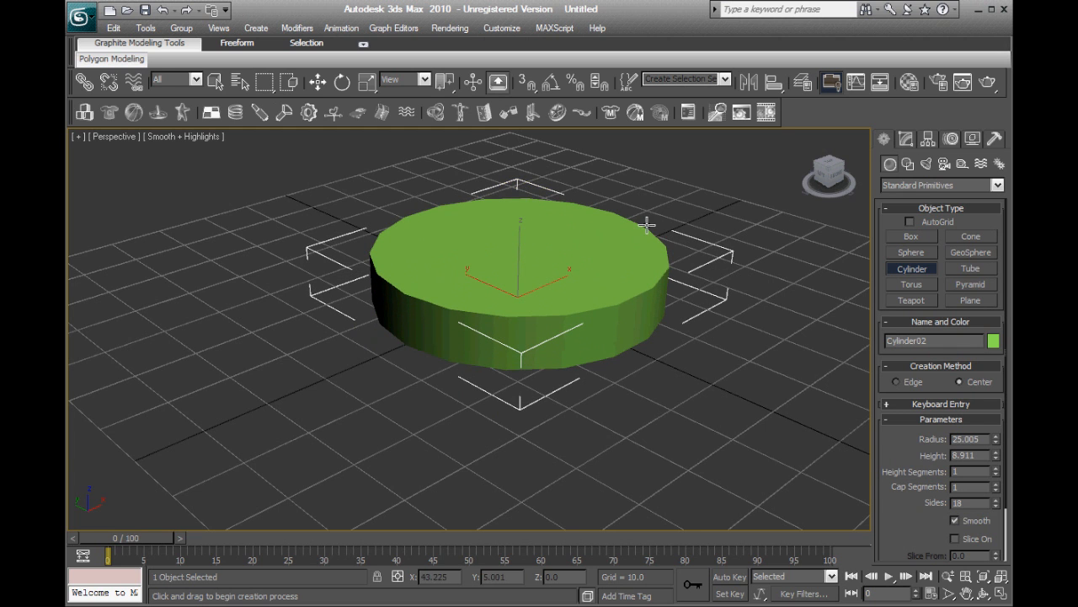
{"action": "left_click", "coordinate": [906, 139]}
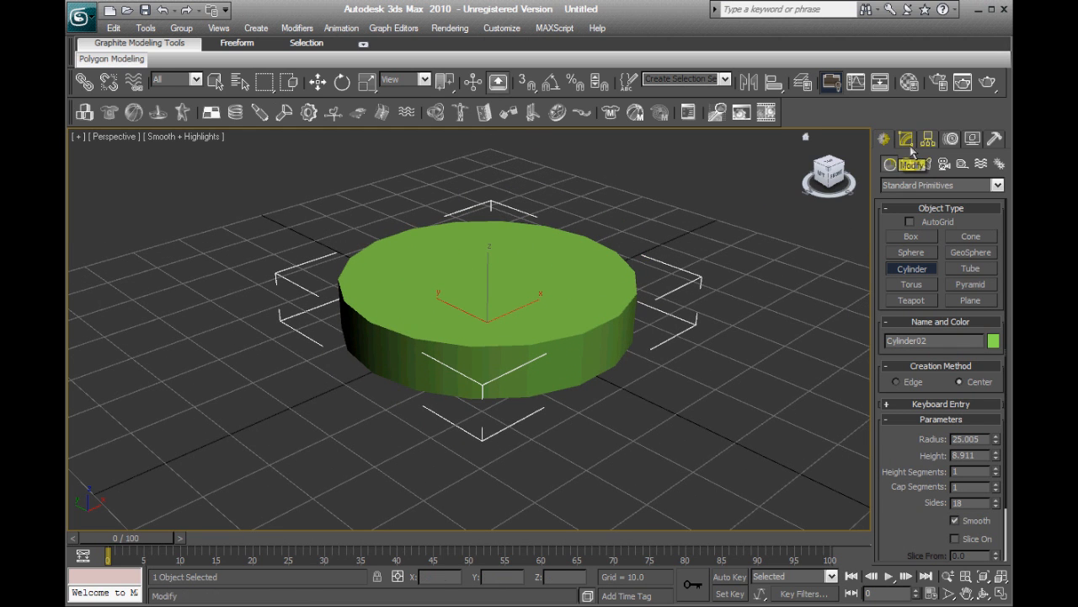
Try 2 and 3 height segments in the Modify panel, then leave it at 1.
{"action": "left_click", "coordinate": [906, 139]}
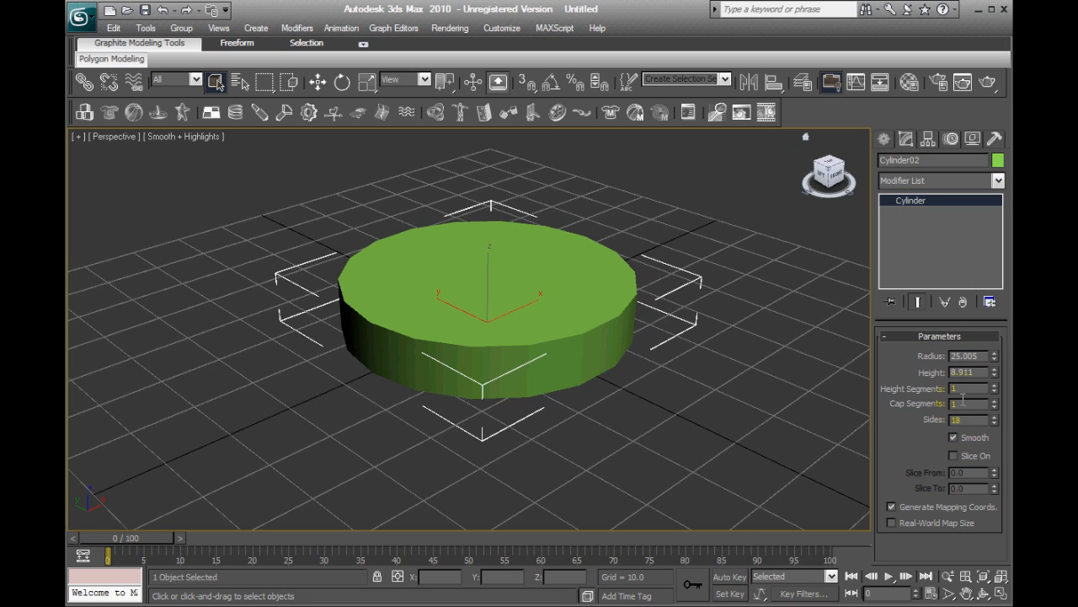
{"action": "left_click", "coordinate": [995, 385]}
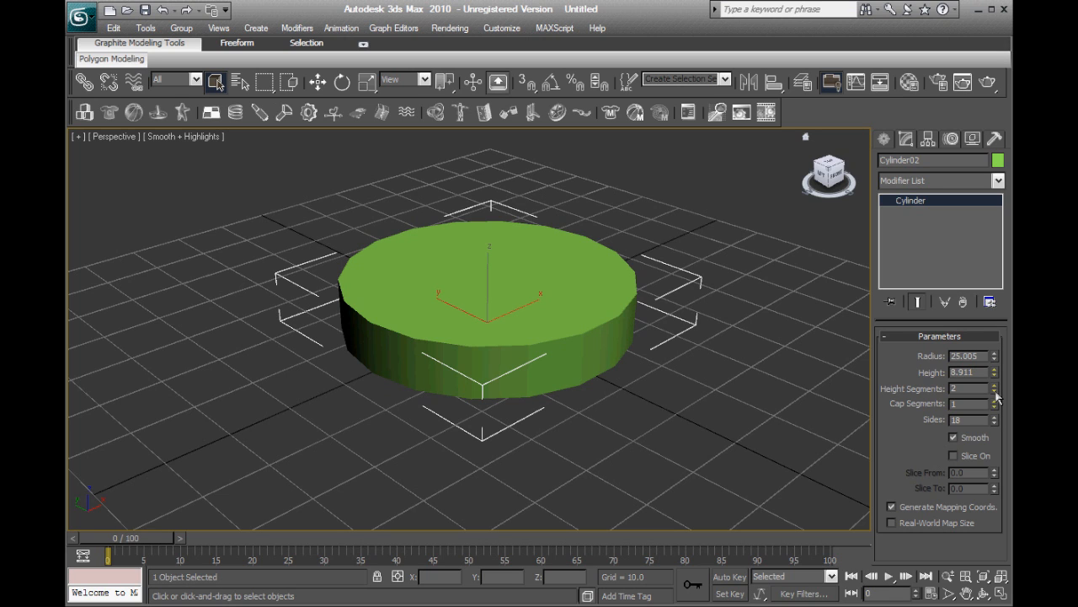
{"action": "left_click", "coordinate": [997, 392]}
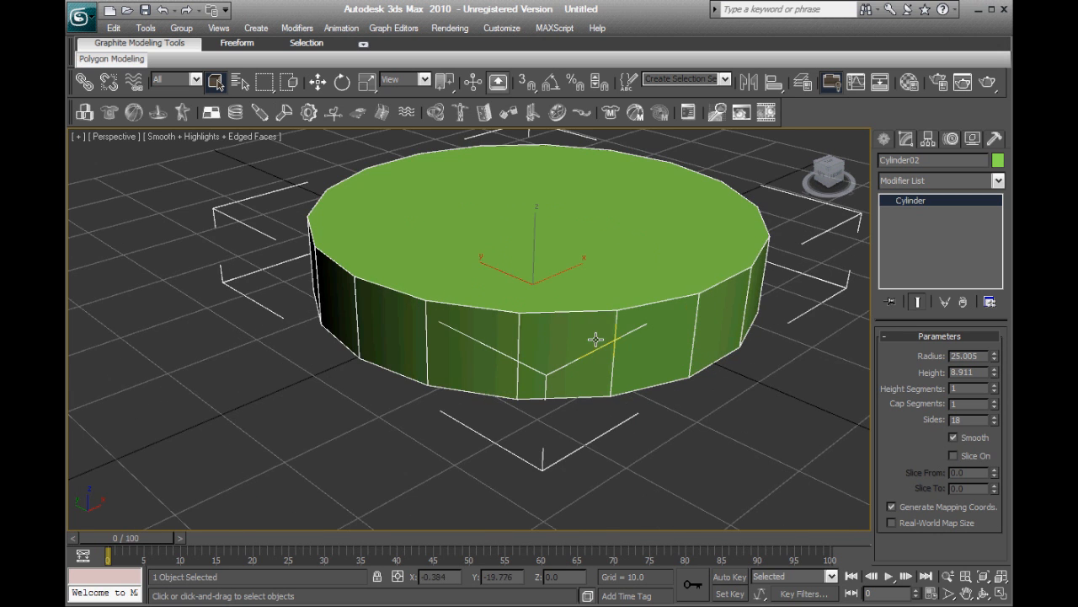
{"action": "left_click_drag", "start_coordinate": [596, 340], "coordinate": [552, 346]}
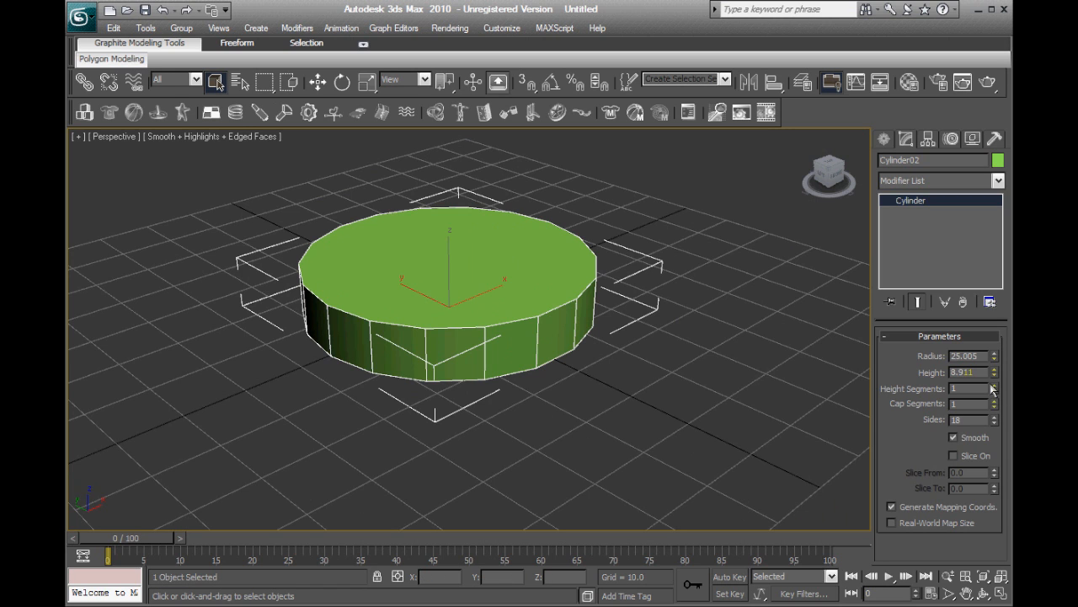
{"action": "left_click", "coordinate": [994, 386]}
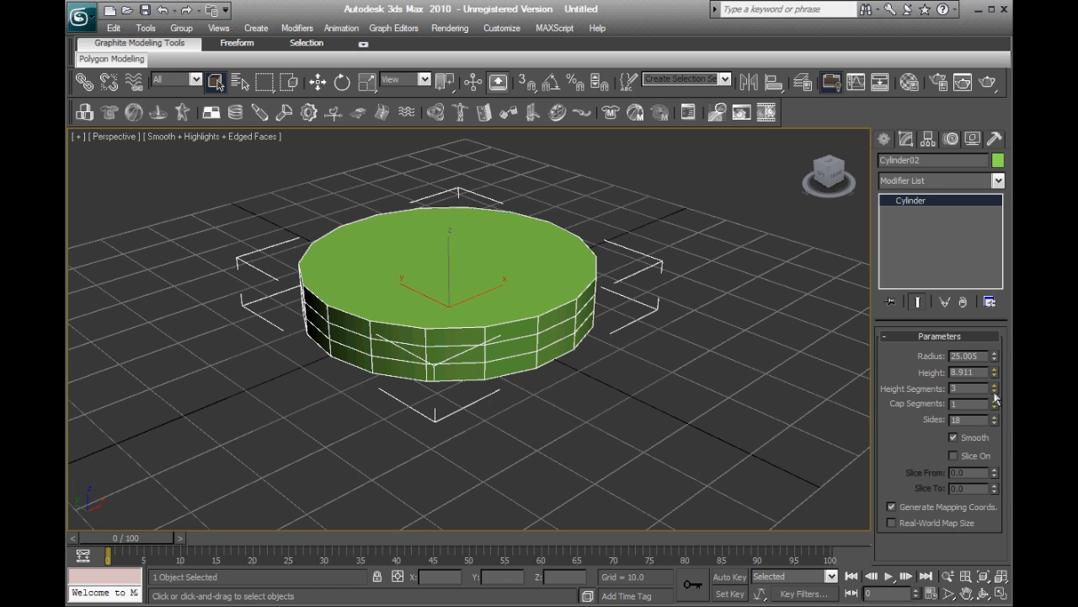
{"action": "left_click", "coordinate": [995, 392]}
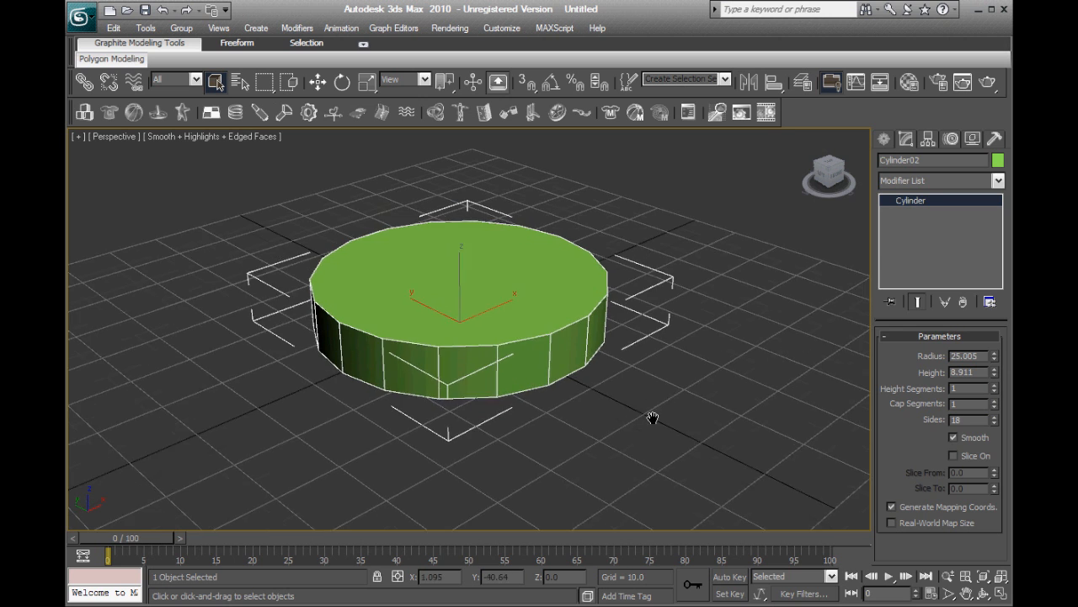
{"action": "left_click_drag", "start_coordinate": [653, 418], "coordinate": [626, 377]}
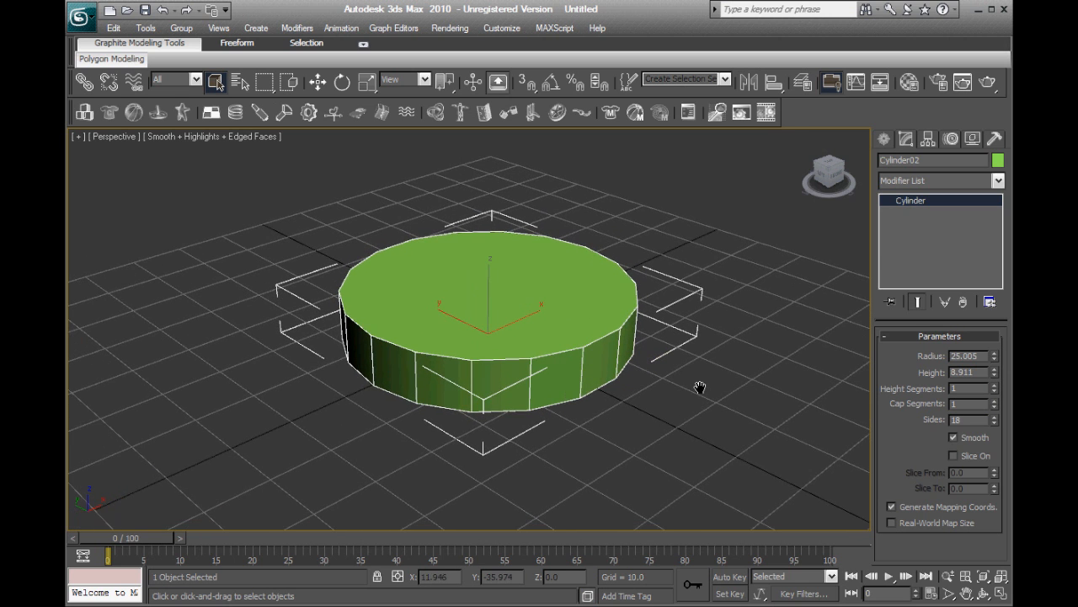
{"action": "mouse_move", "coordinate": [703, 386]}
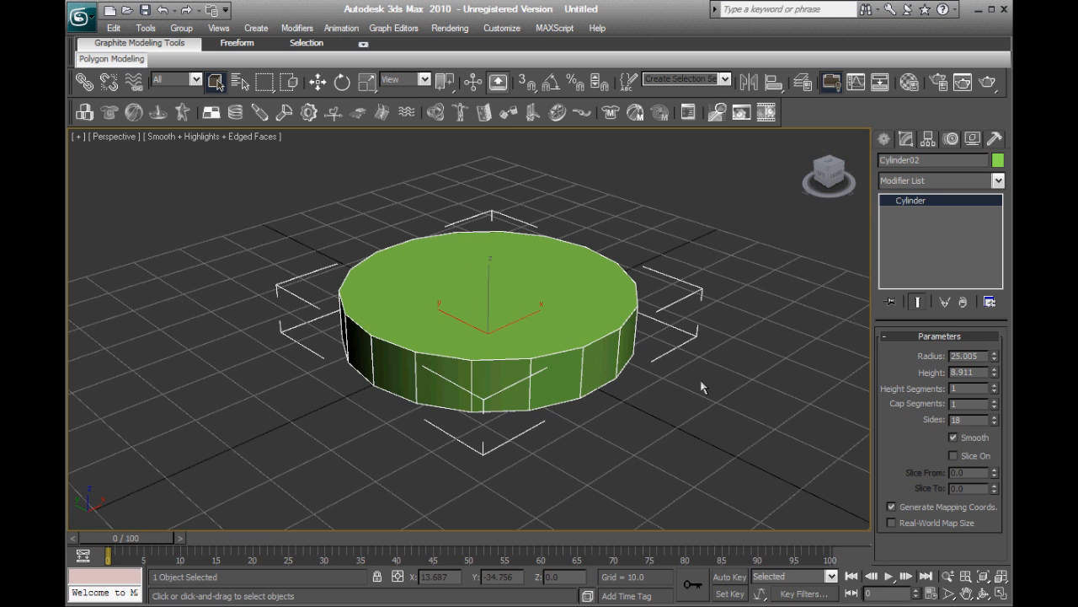
Convert the cylinder to Editable Poly and enter Polygon sub-object mode.
{"action": "right_click", "coordinate": [569, 318]}
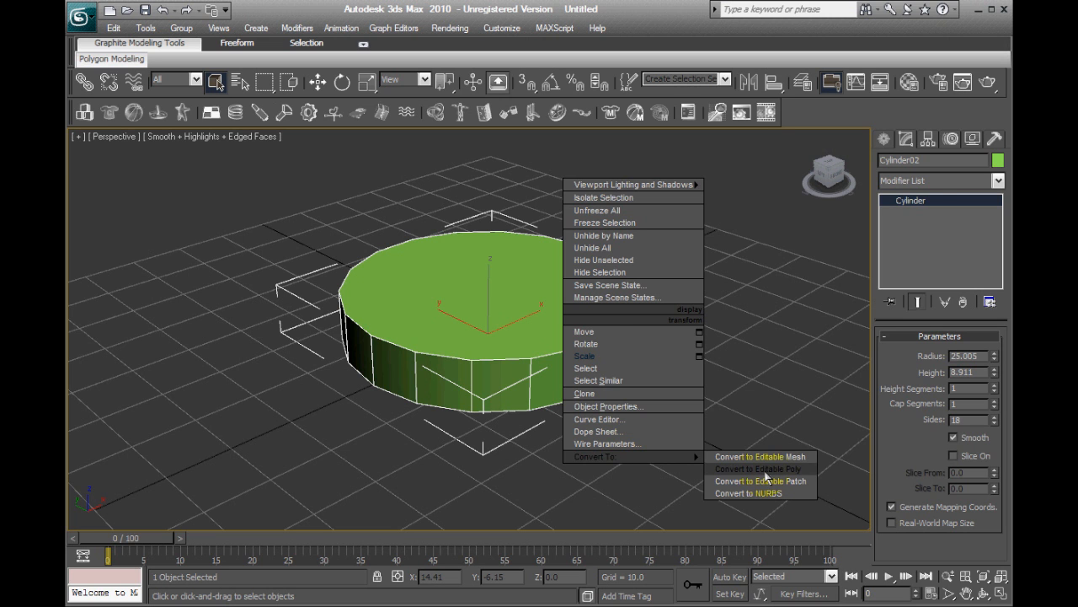
{"action": "left_click", "coordinate": [757, 469]}
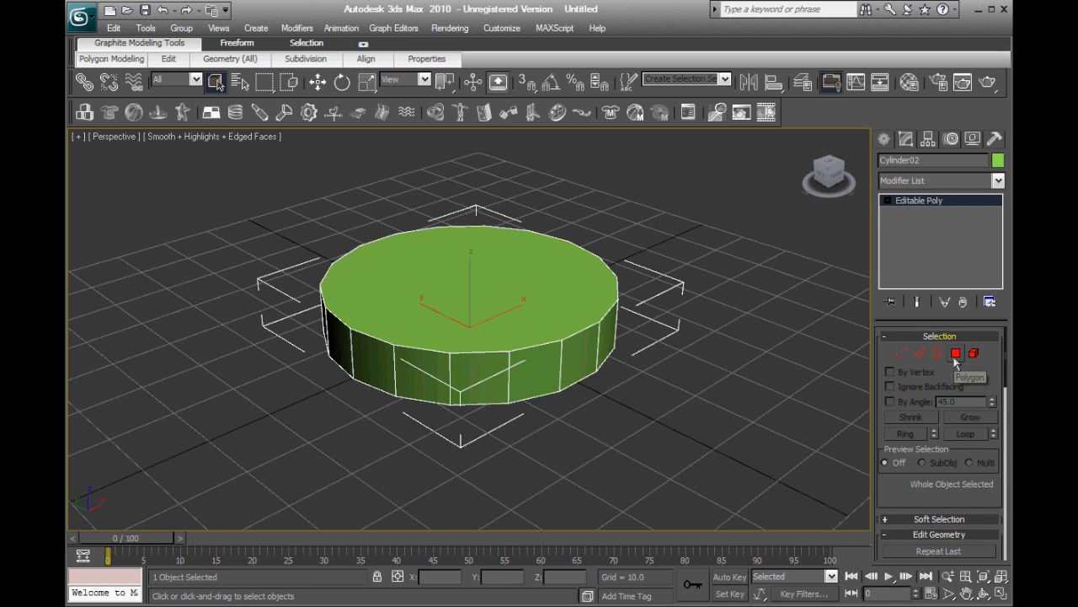
{"action": "left_click", "coordinate": [956, 354]}
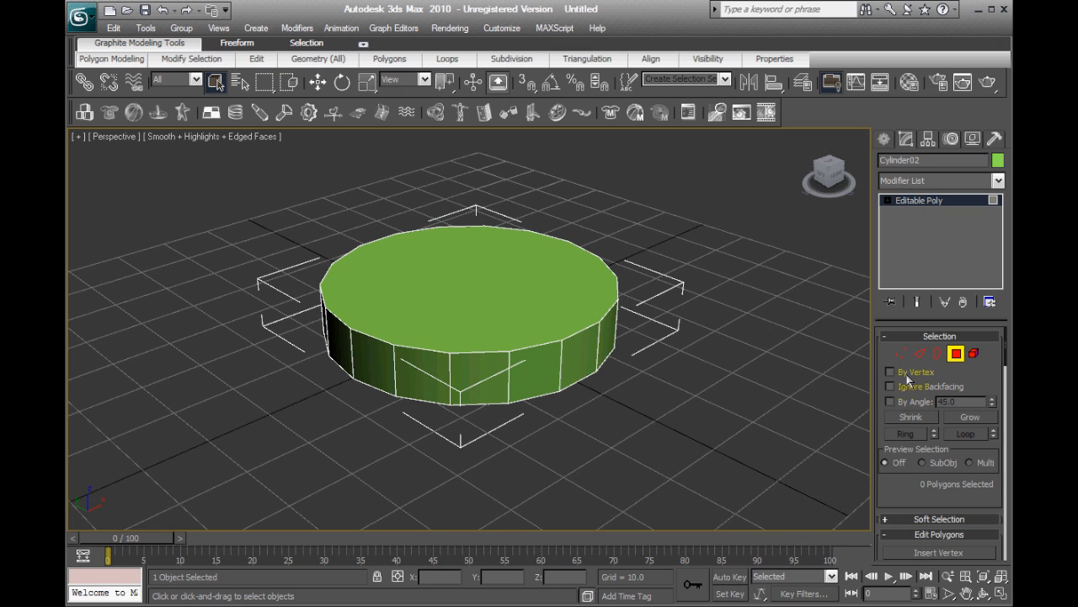
{"action": "mouse_move", "coordinate": [967, 386]}
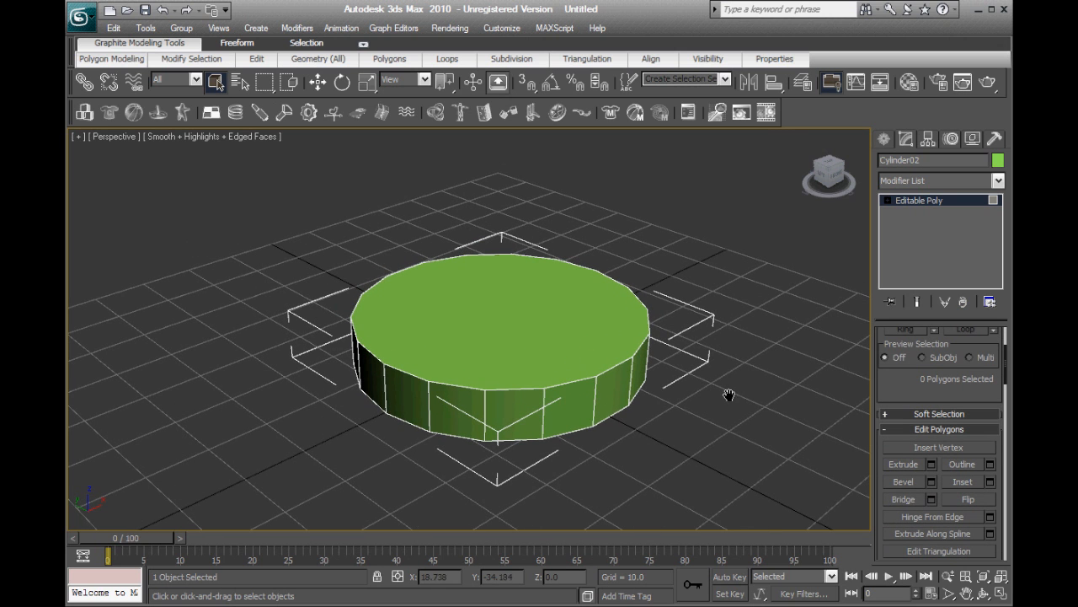
Select the cylinder's top polygon and extrude it upward from the quad menu.
{"action": "left_click", "coordinate": [536, 315]}
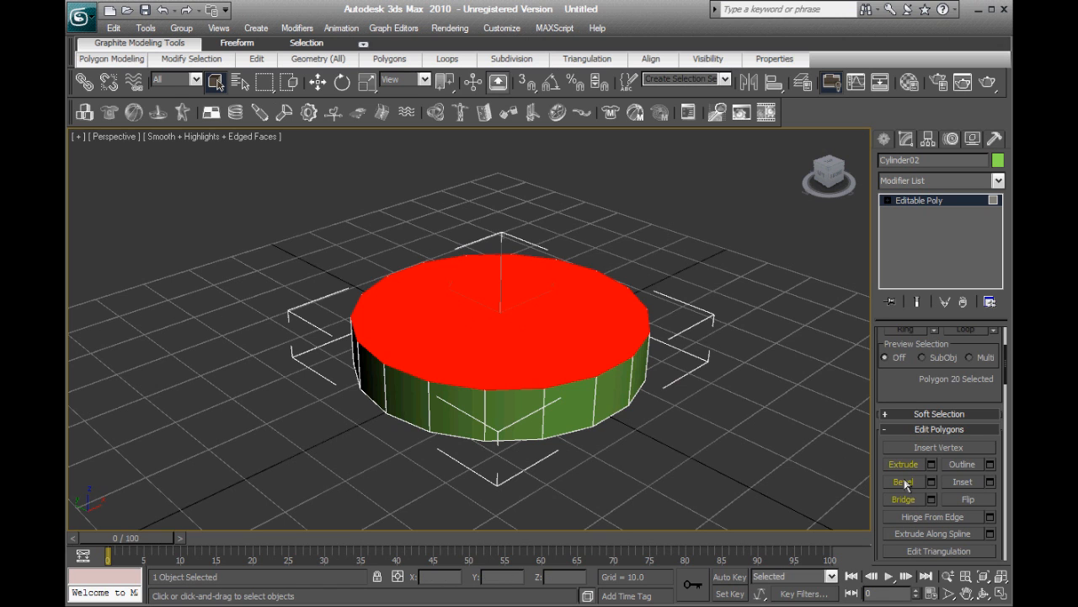
{"action": "right_click", "coordinate": [501, 320]}
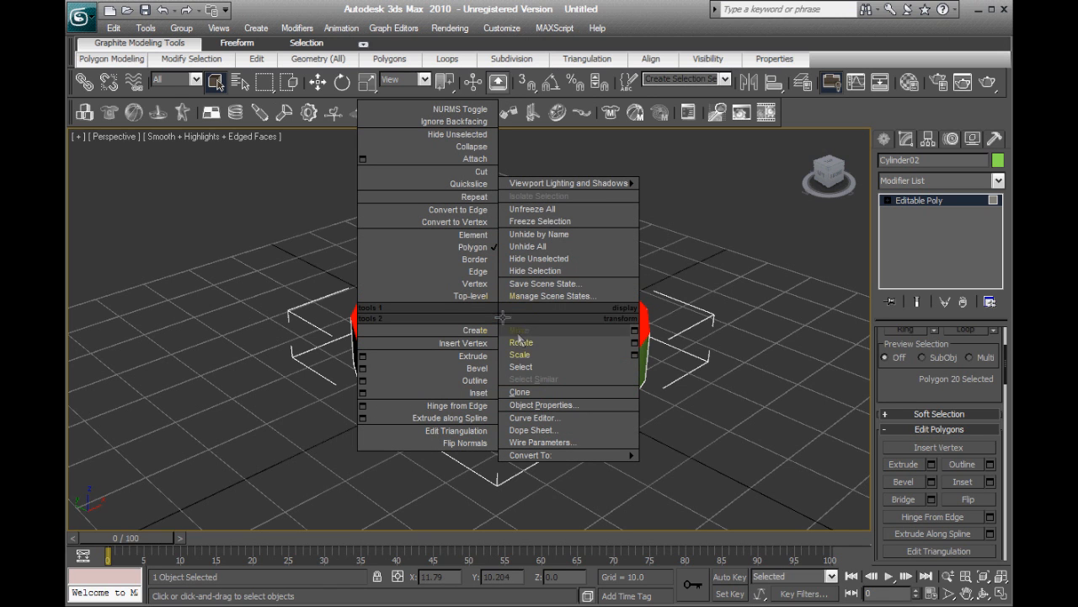
{"action": "mouse_move", "coordinate": [522, 354]}
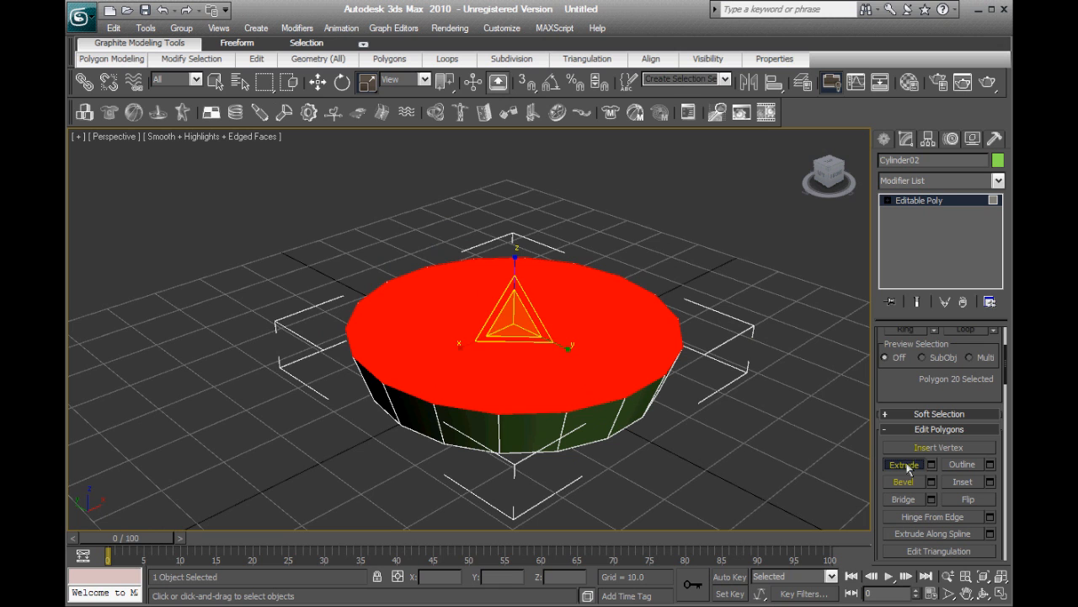
{"action": "left_click", "coordinate": [903, 463]}
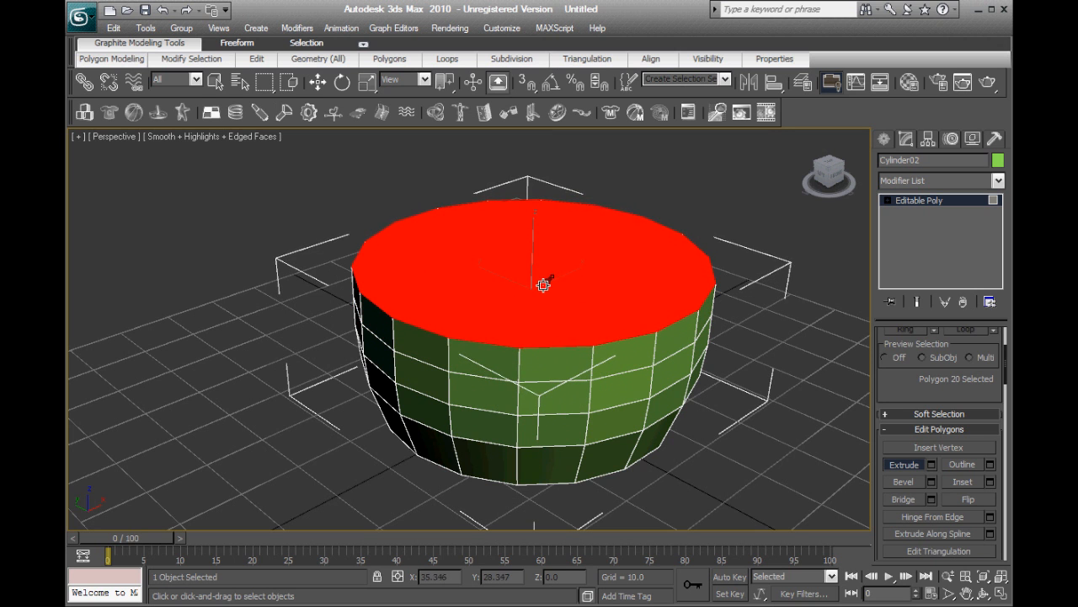
Extrude the top face again and uniformly scale it to bulge the body and taper the neck.
{"action": "left_click_drag", "start_coordinate": [543, 286], "coordinate": [642, 318]}
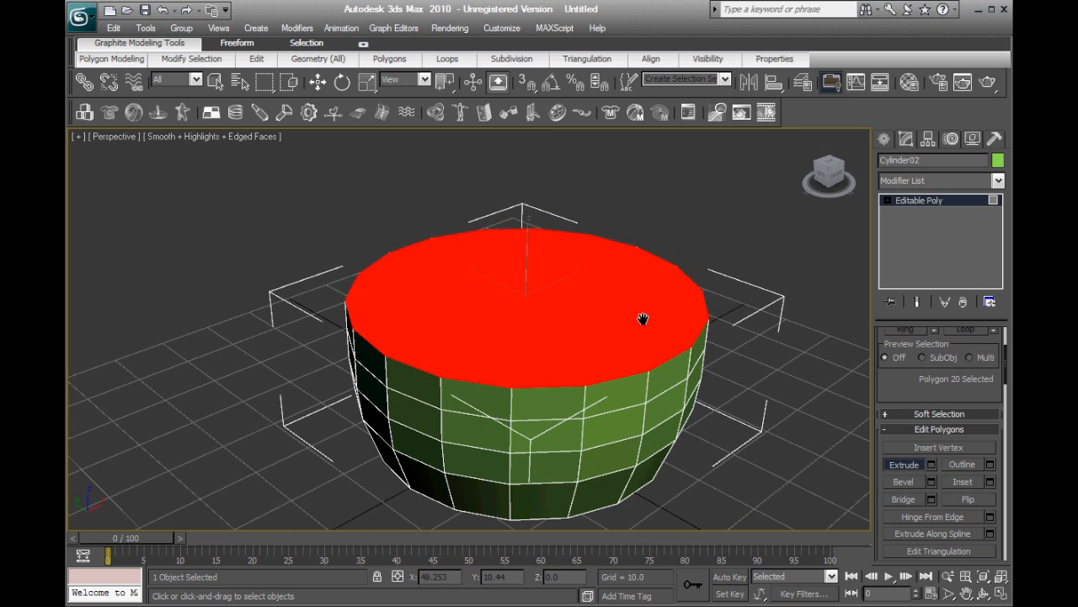
{"action": "left_click", "coordinate": [318, 81]}
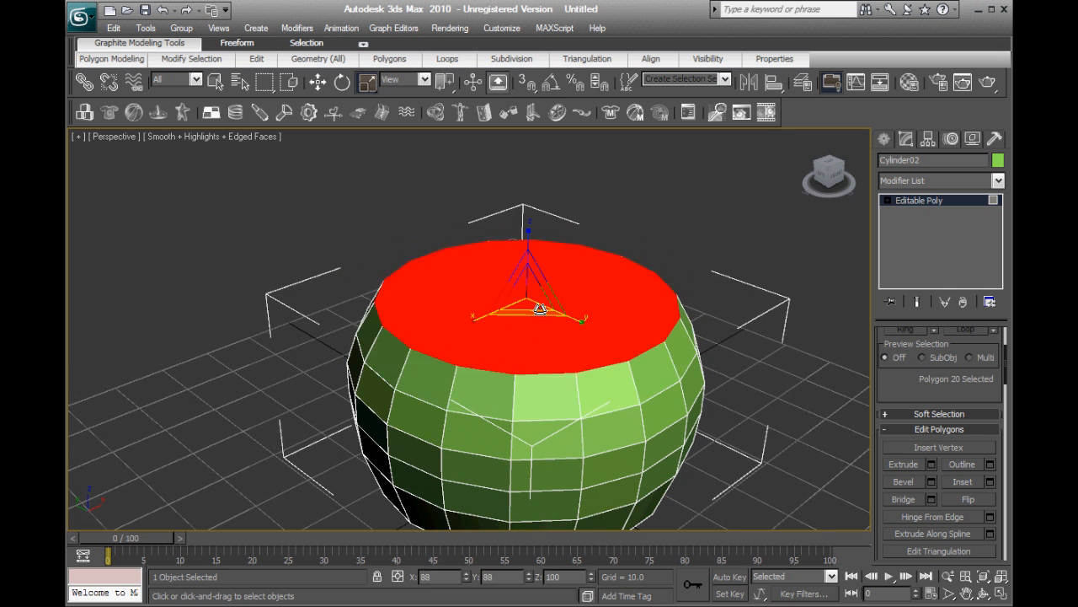
{"action": "left_click_drag", "start_coordinate": [540, 312], "coordinate": [540, 286]}
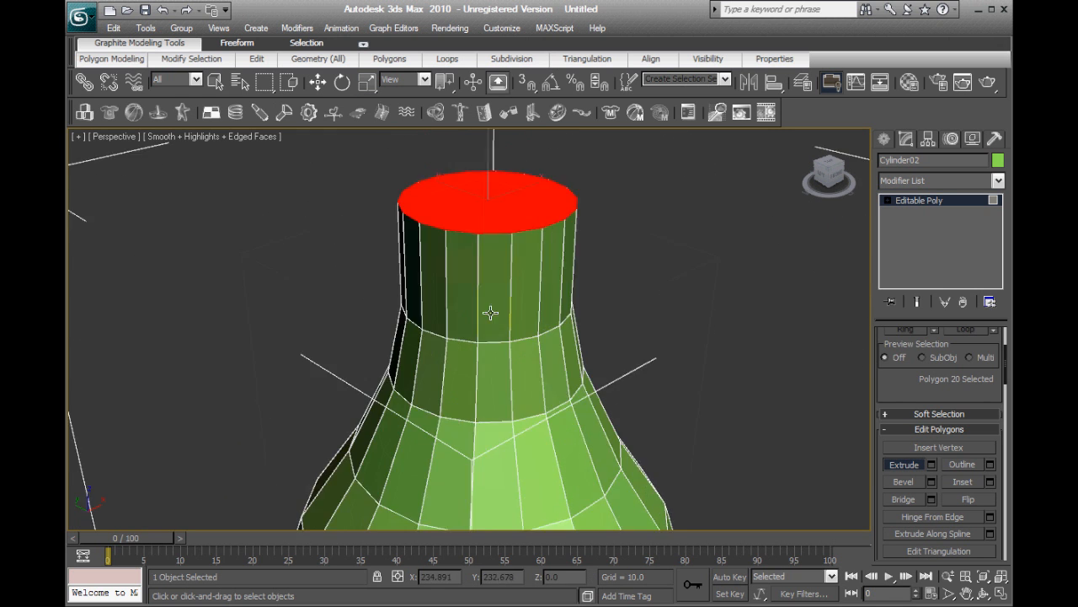
Extrude the neck's top face and scale it to form the flared lip.
{"action": "left_click", "coordinate": [904, 464]}
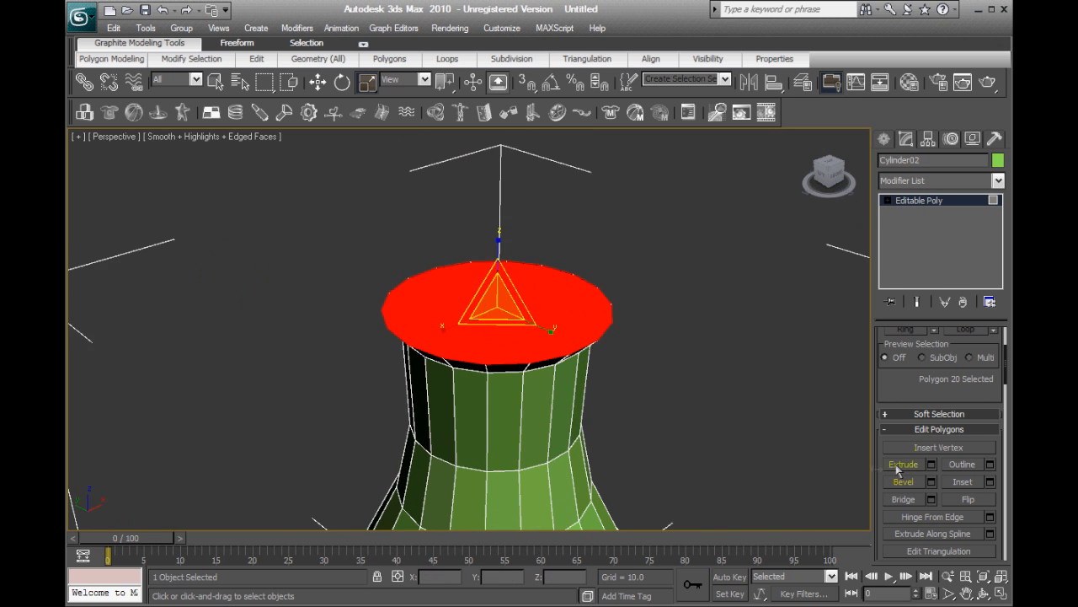
{"action": "left_click", "coordinate": [903, 464]}
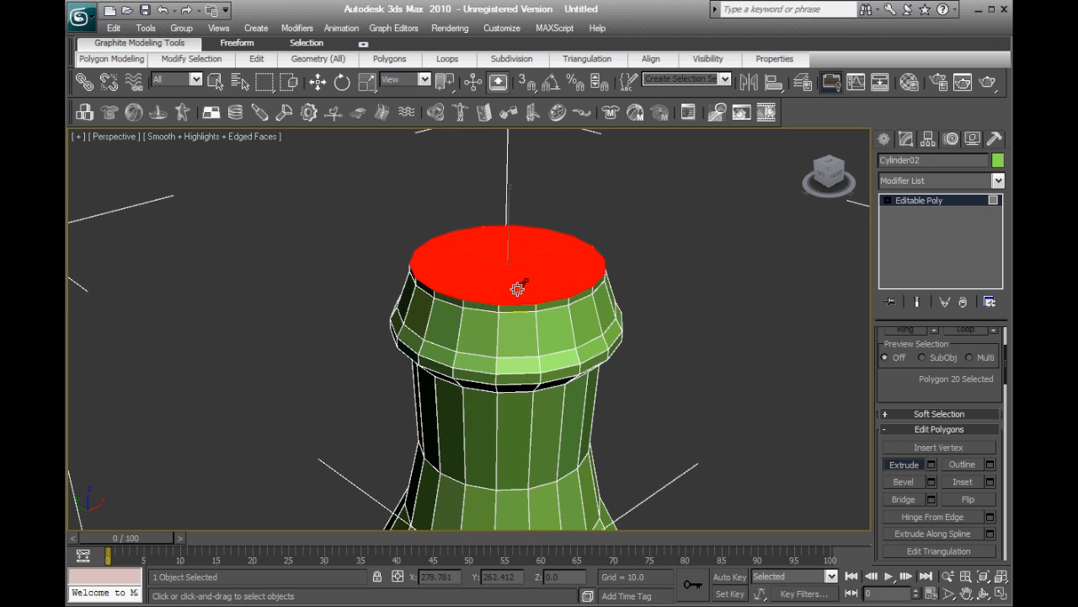
{"action": "left_click", "coordinate": [318, 82]}
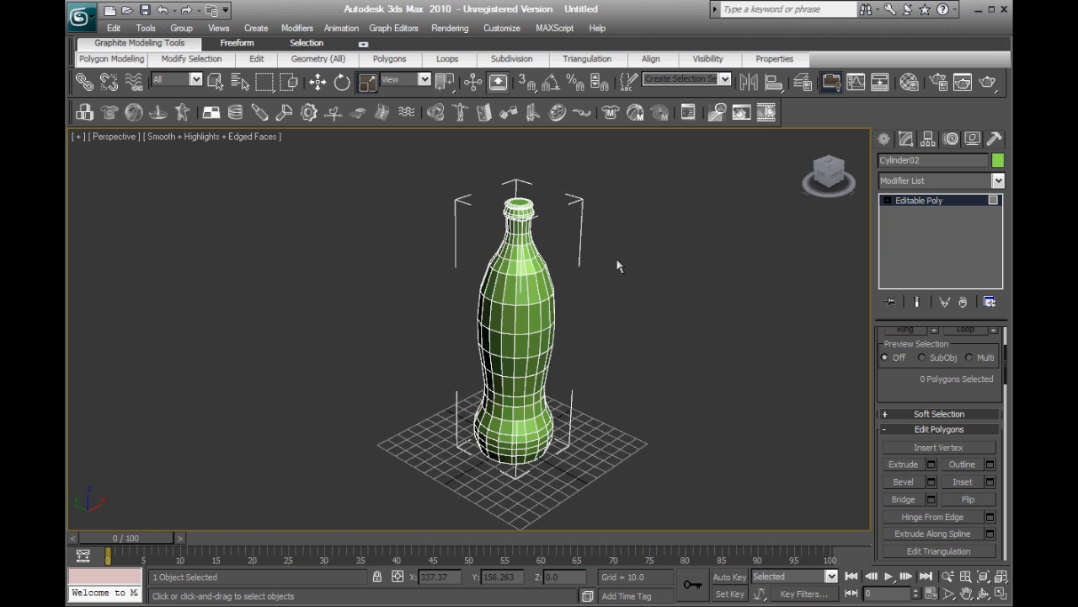
{"action": "mouse_move", "coordinate": [713, 240]}
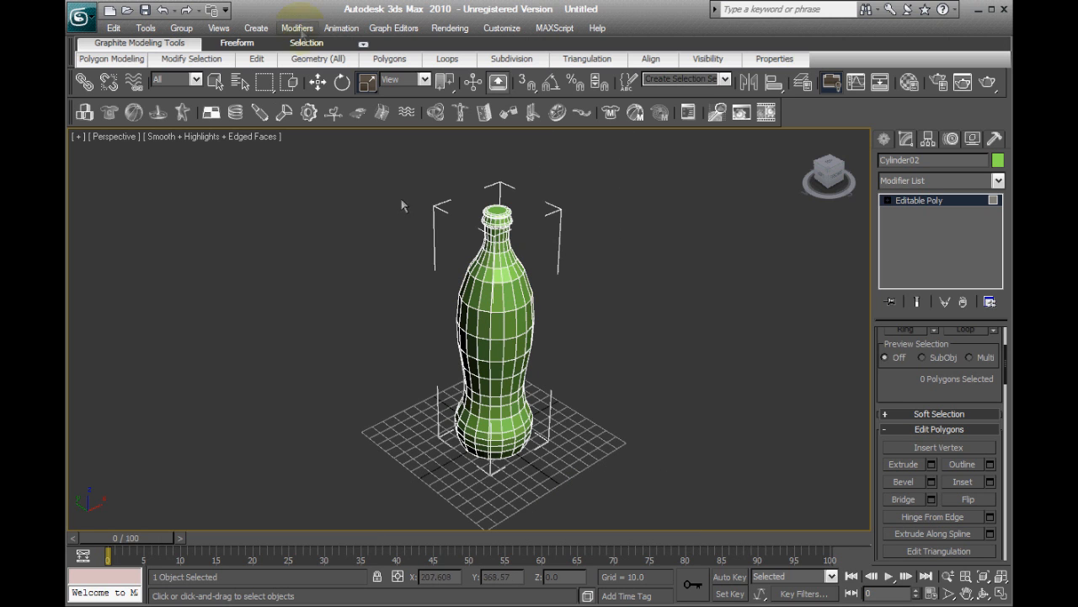
Add a MeshSmooth modifier from Modifiers > Subdivision Surfaces, at one iteration.
{"action": "left_click", "coordinate": [297, 28]}
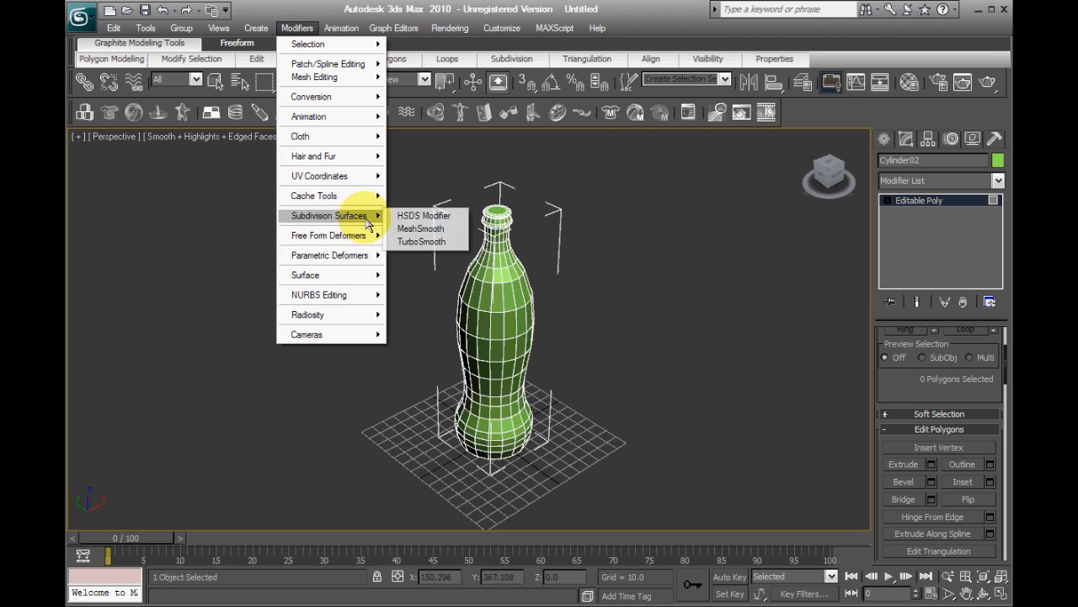
{"action": "left_click", "coordinate": [420, 228]}
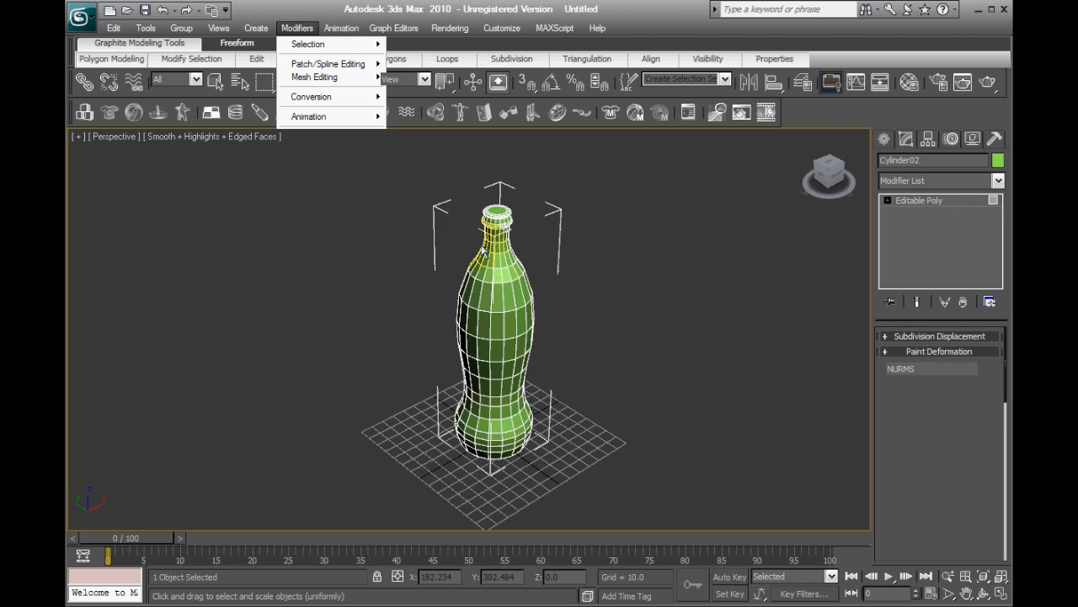
{"action": "left_click", "coordinate": [315, 76]}
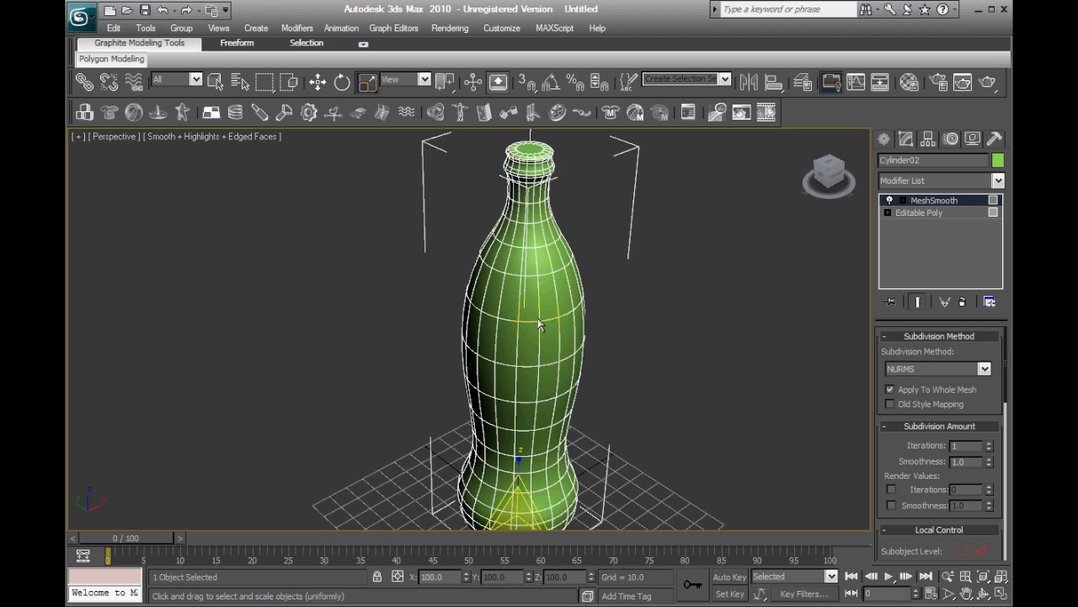